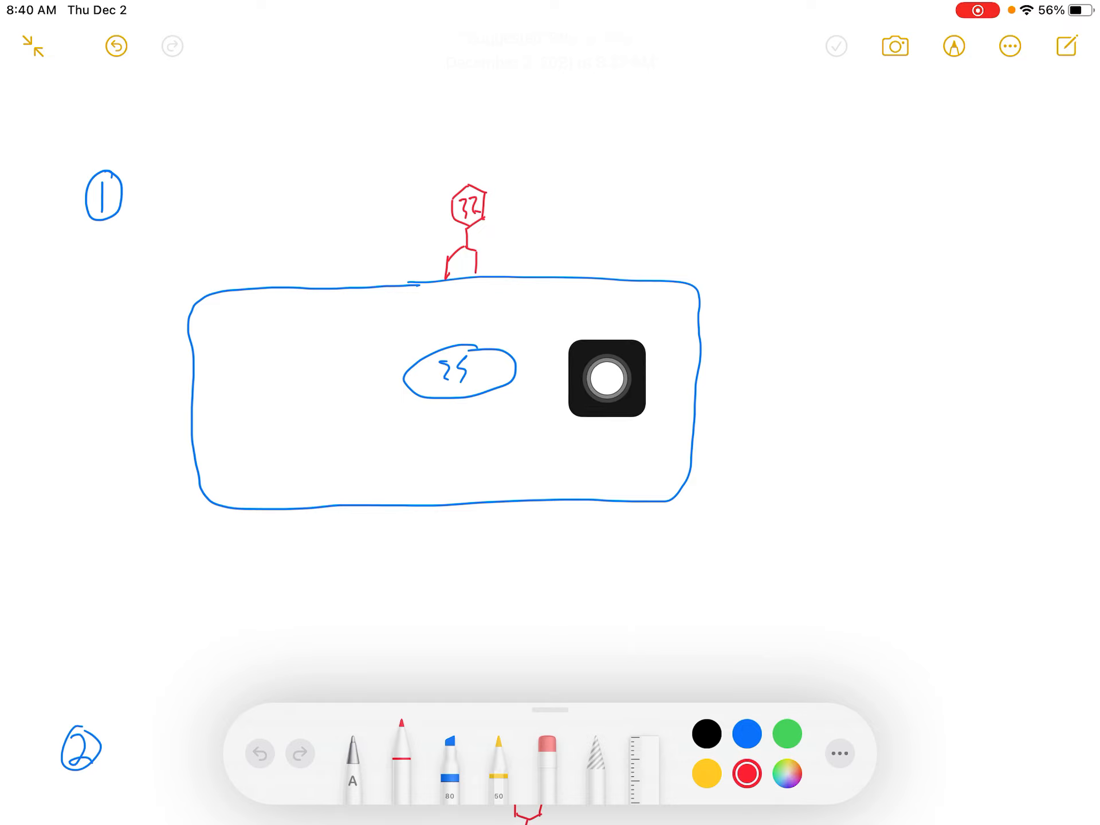
Drag the AssistiveTouch button aside and scroll to diagram 2: red virus atop the cell.
drag(608, 382, 989, 429)
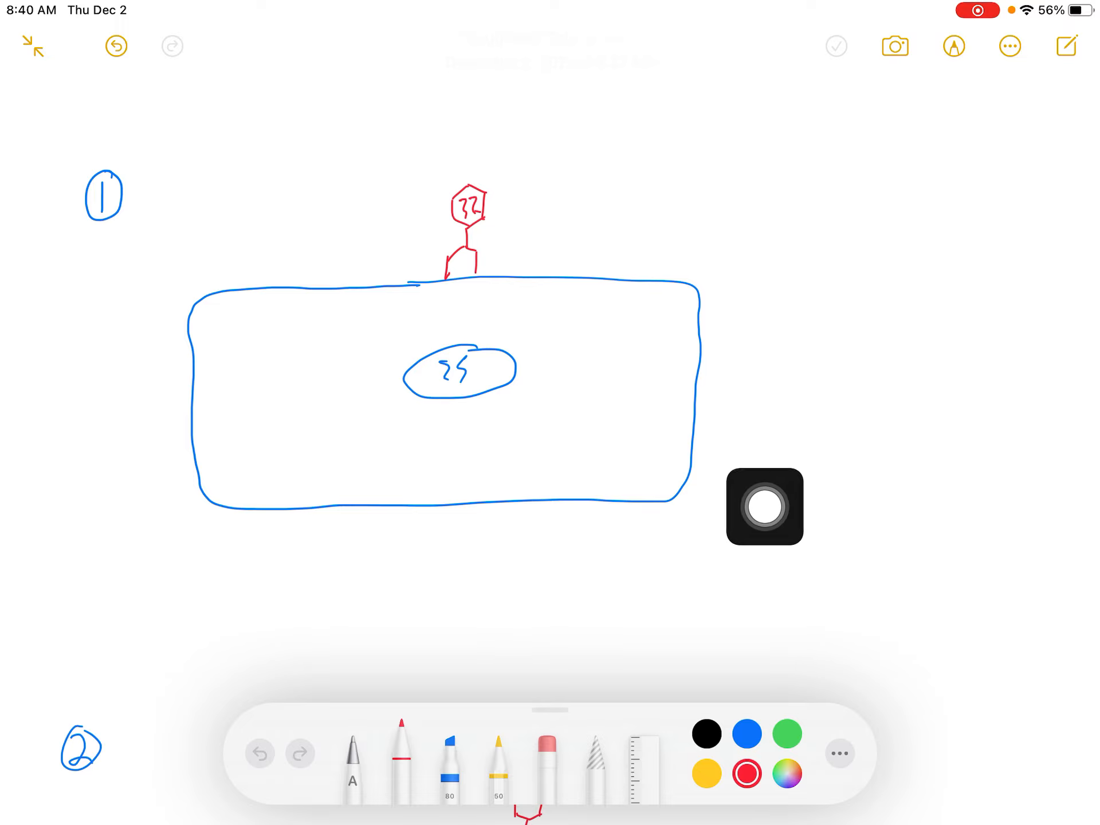
drag(765, 507, 510, 231)
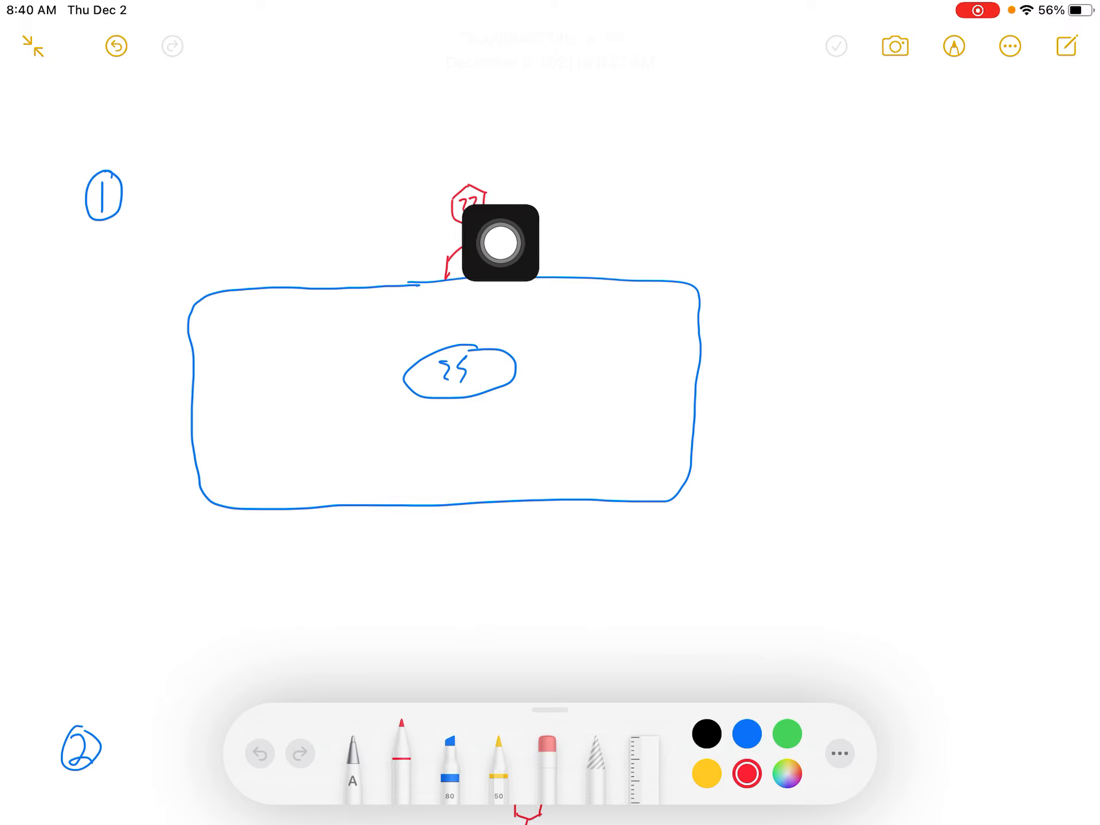
drag(503, 245, 790, 426)
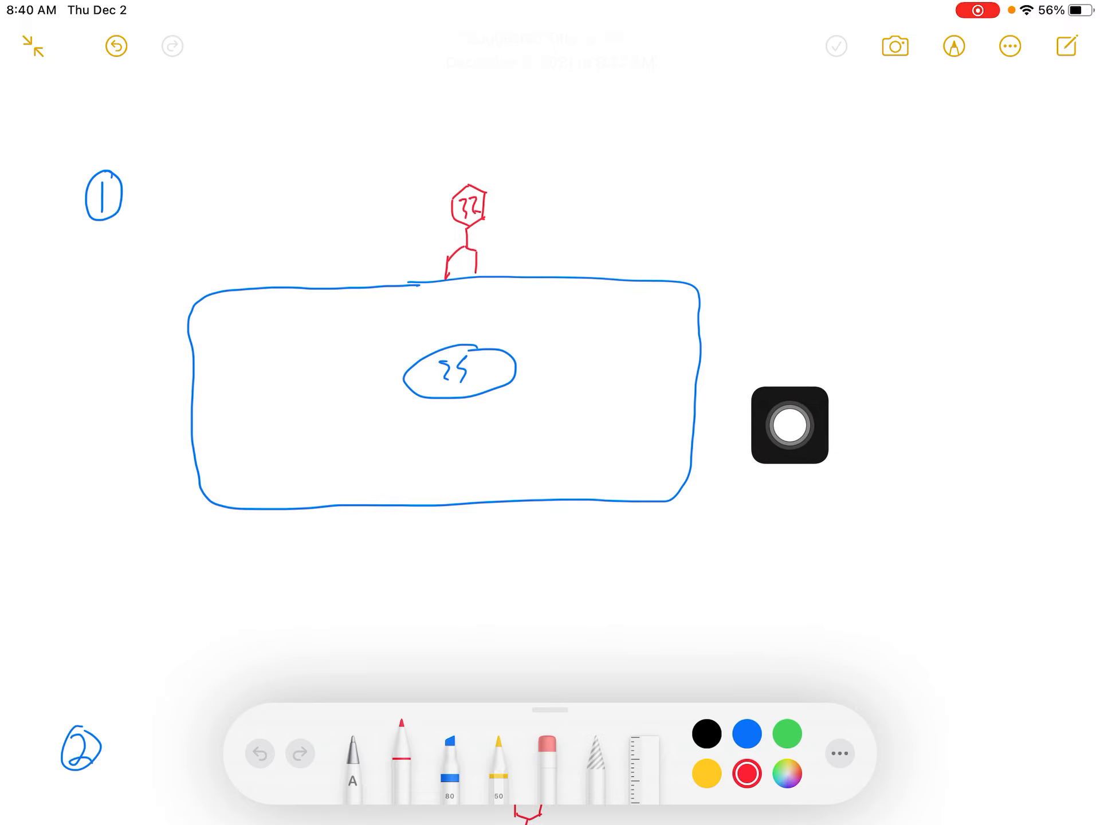
drag(788, 426, 1060, 421)
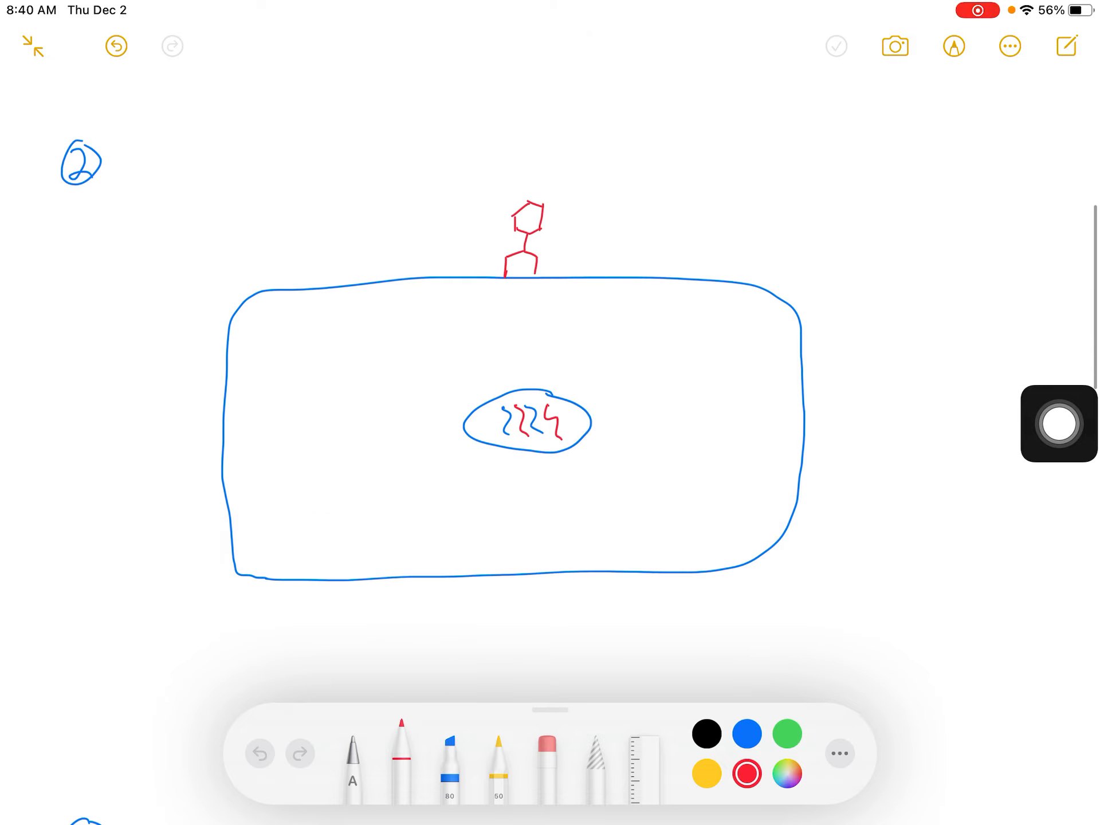
drag(1052, 422, 666, 429)
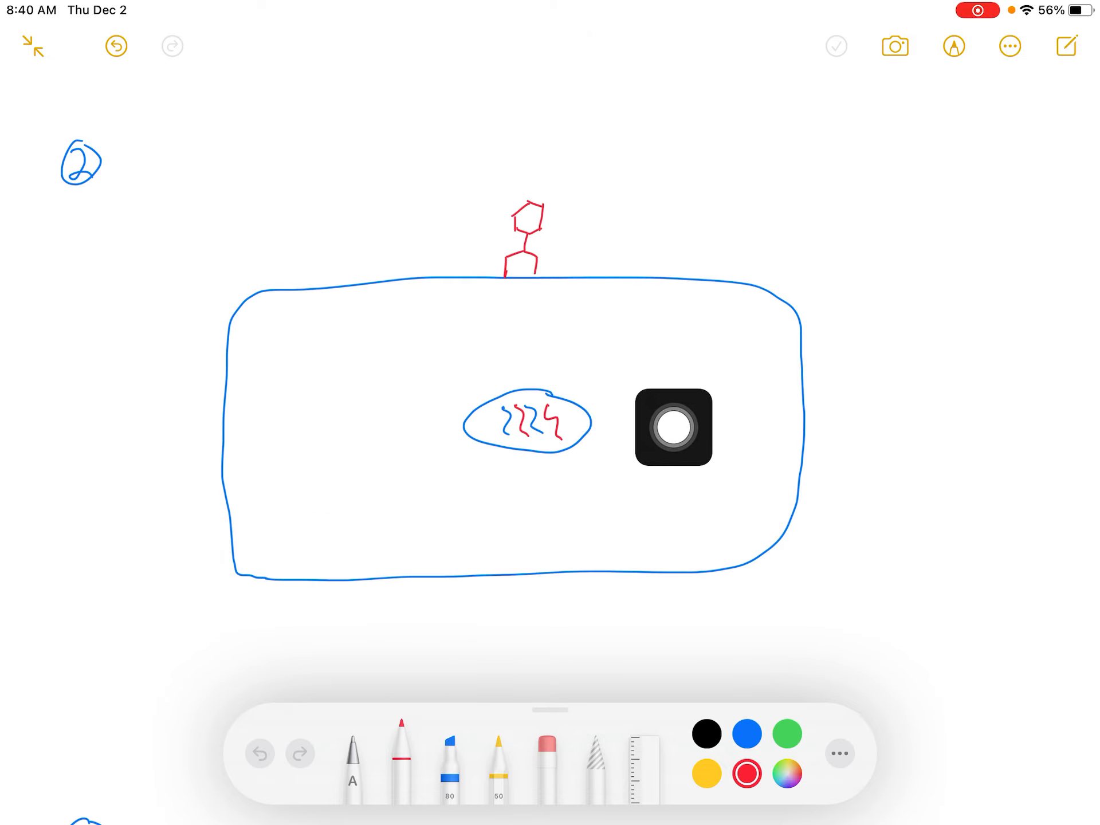
drag(670, 429, 560, 467)
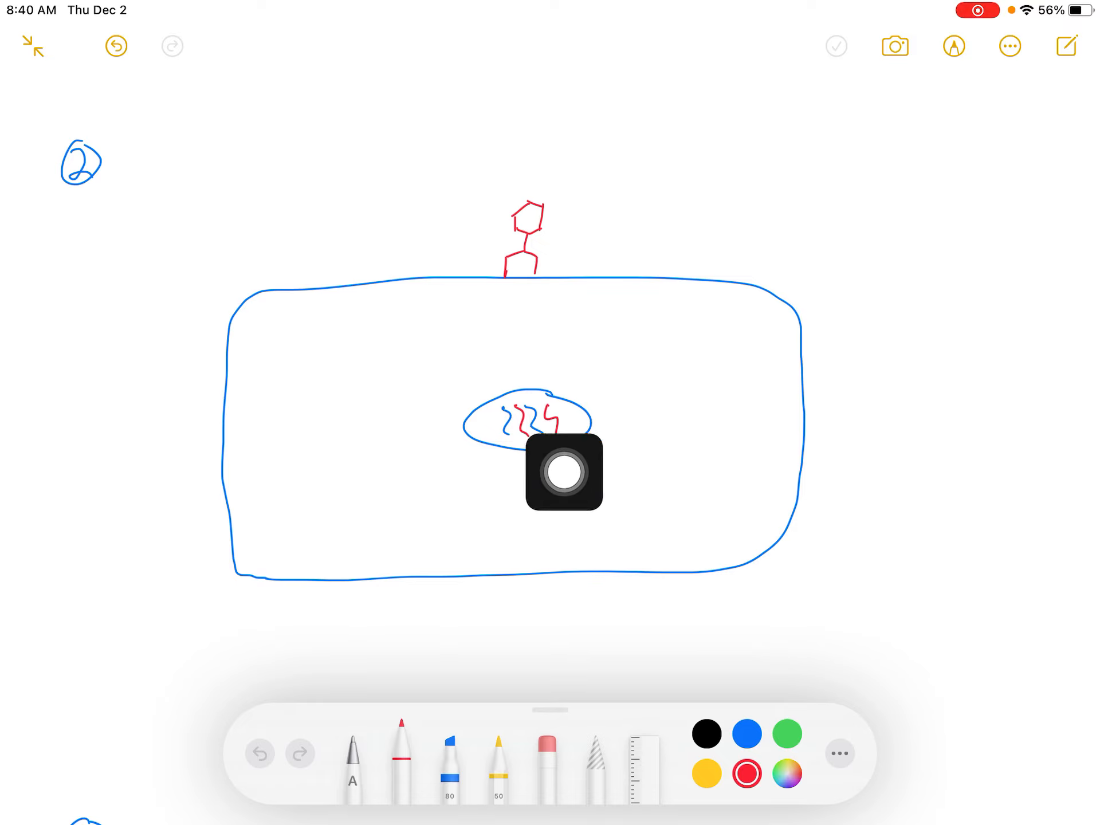
drag(565, 468, 937, 500)
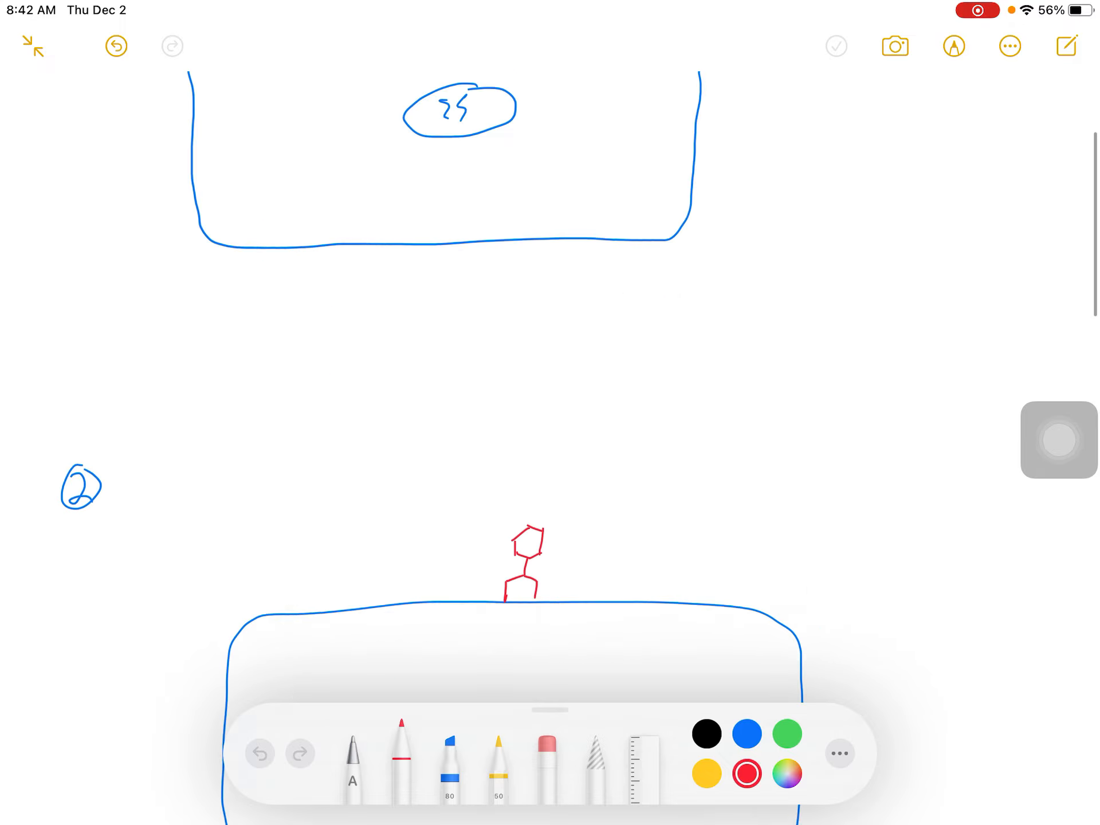
Scroll past diagrams 2 and 3 to diagram 4, red viruses bursting from the cell.
scroll(down, 3)
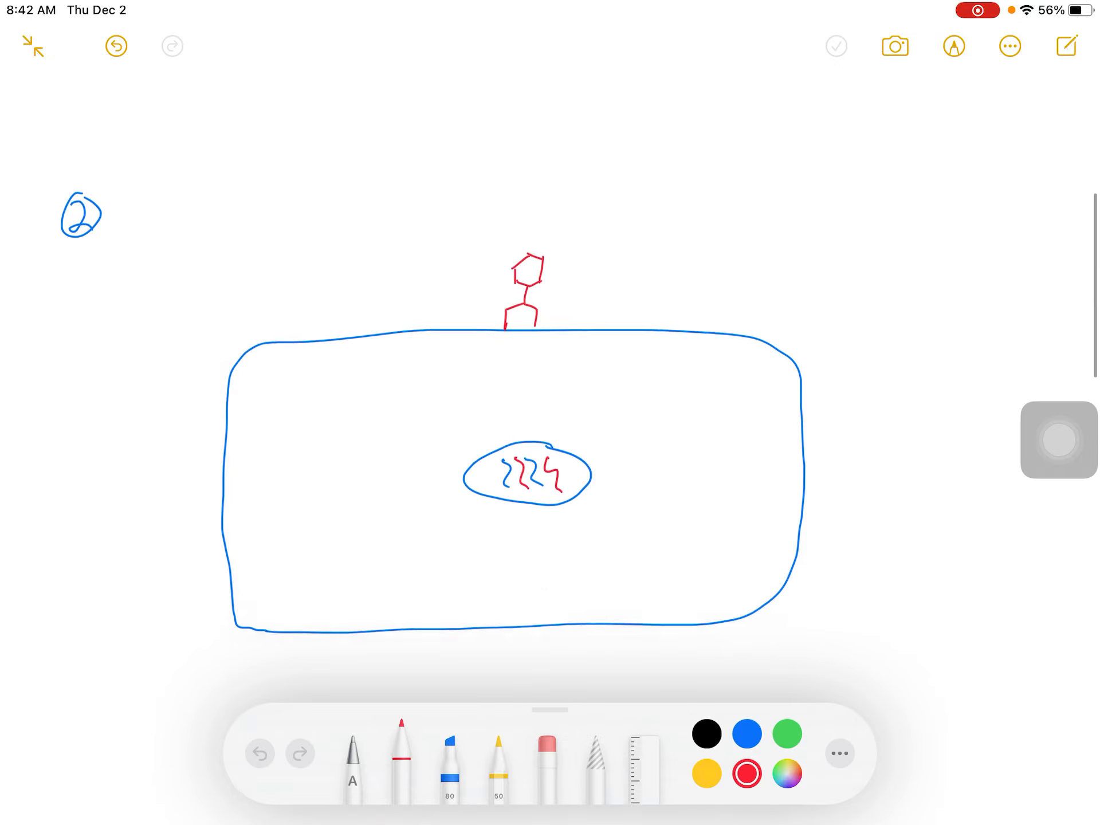
scroll(down, 3)
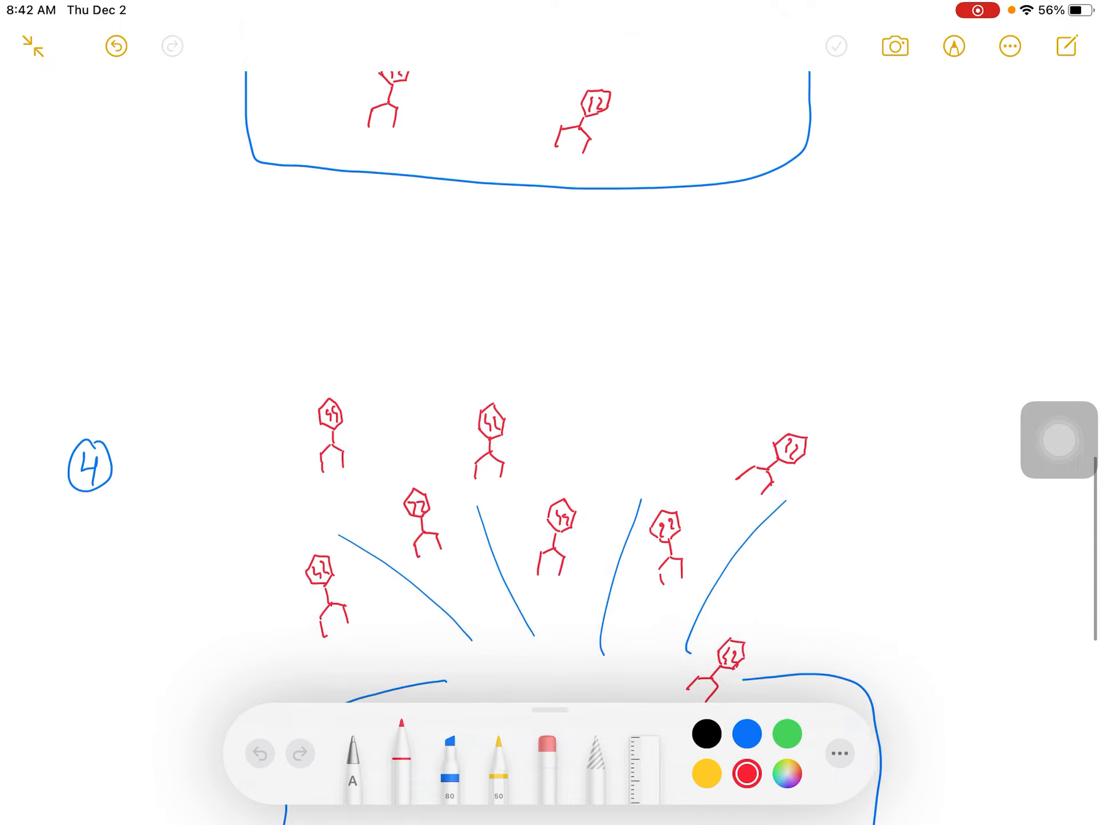
scroll(down, 3)
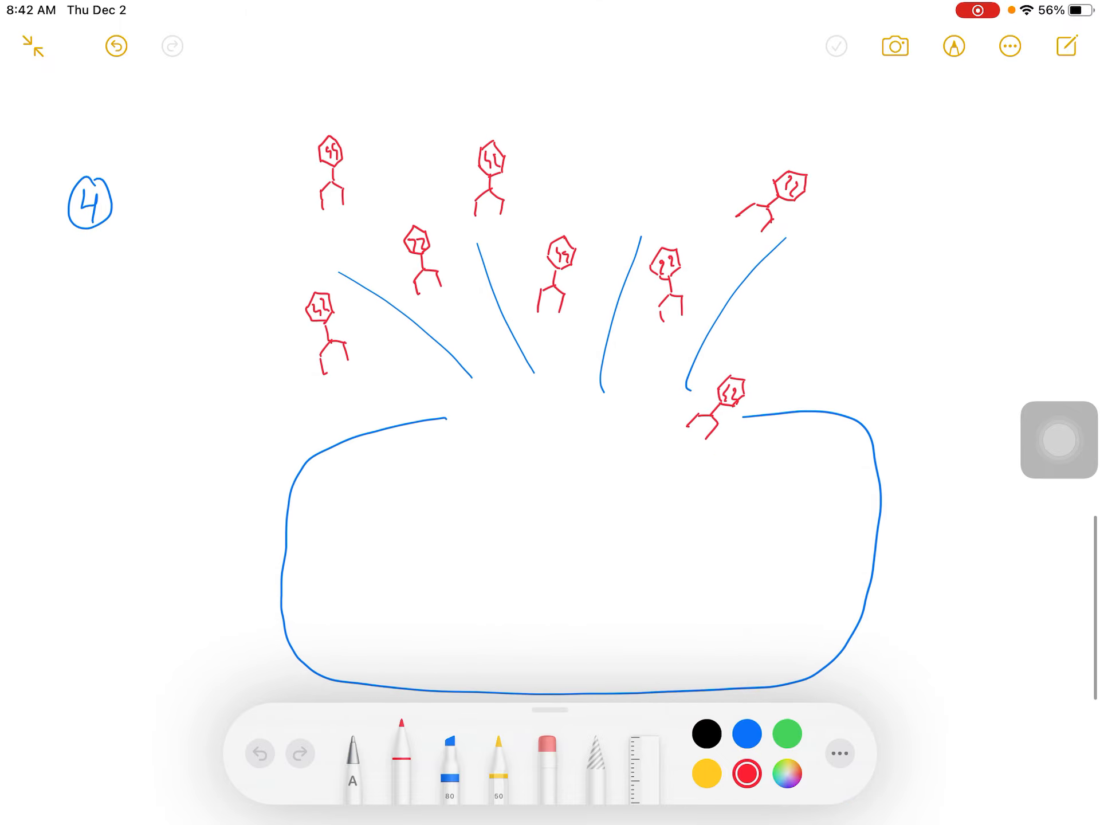